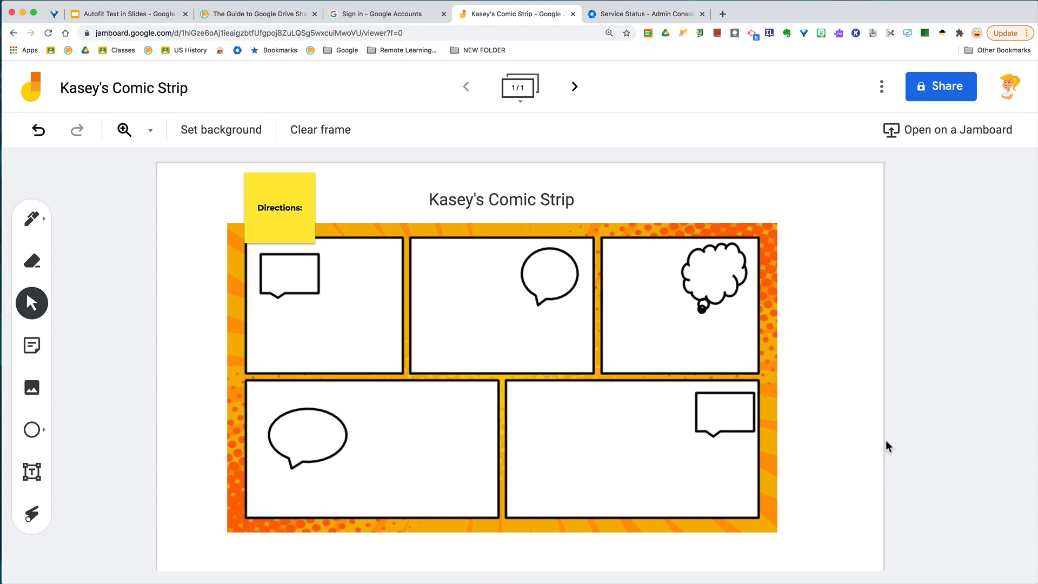
mouse_move(896, 151)
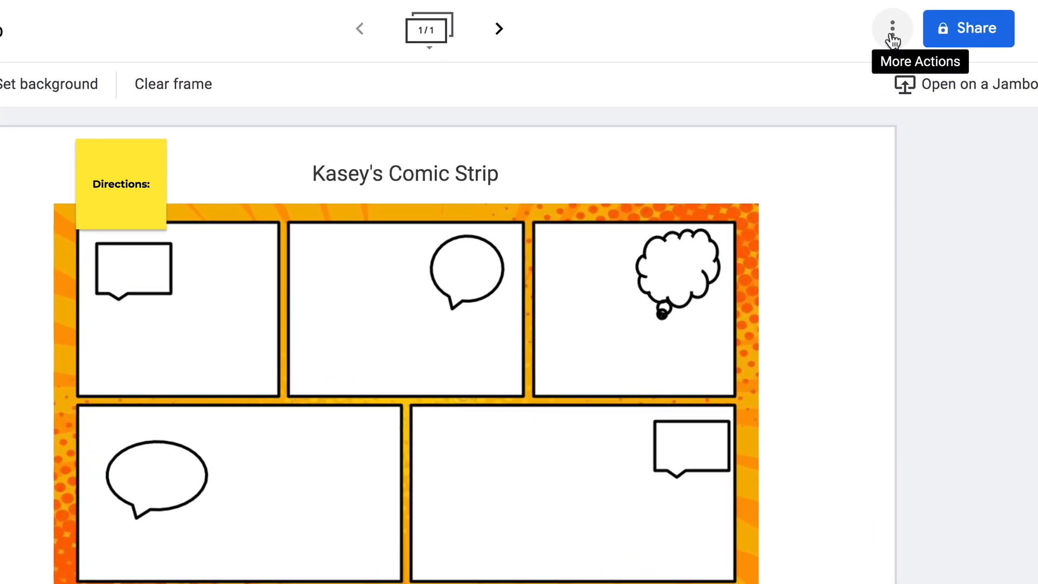
Step: Show the comic-strip Jam's More Actions menu with rename, download, copy and version history
left_click(893, 28)
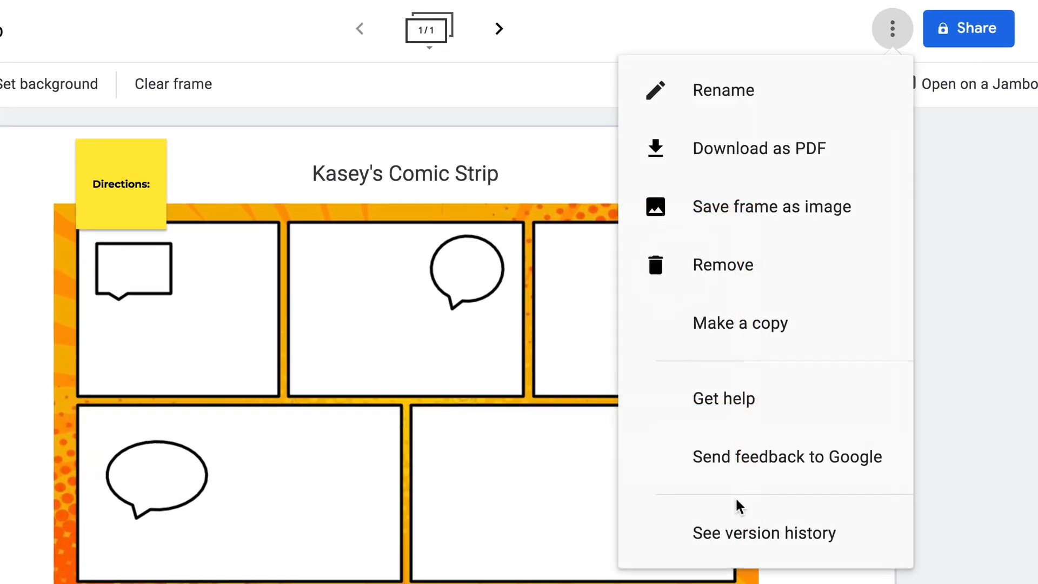
Step: Open version history and preview the March 22, 10:56 AM version
left_click(765, 533)
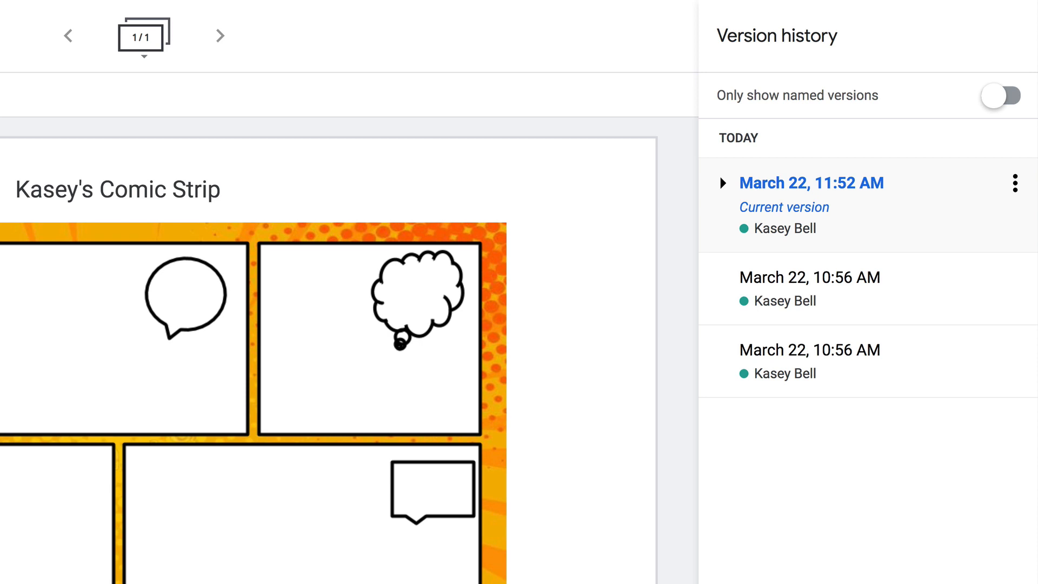
left_click(810, 277)
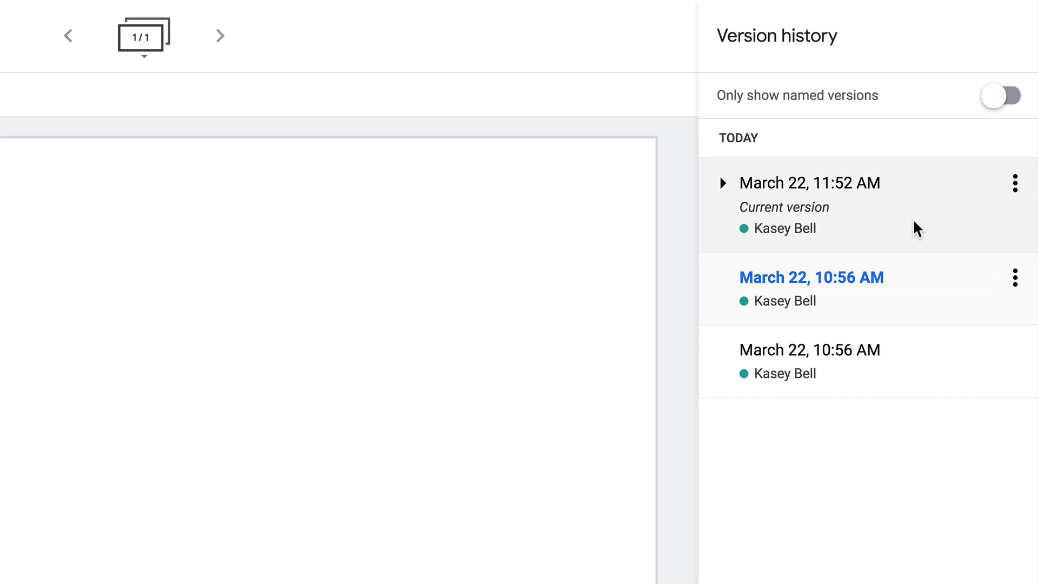
Step: Return to the March 22, 11:52 AM current version and show its name and copy options
left_click(810, 183)
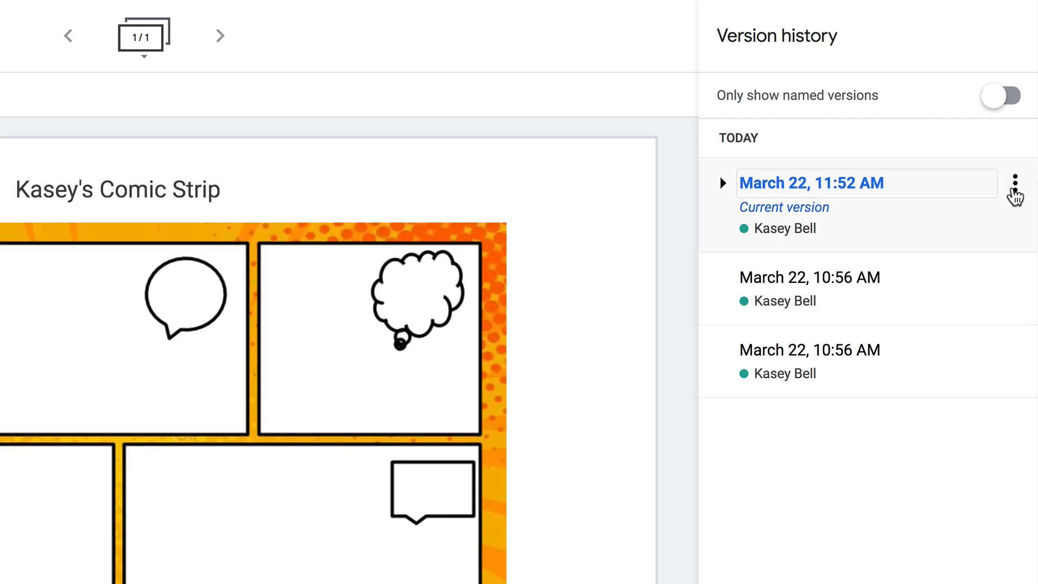
mouse_move(1014, 183)
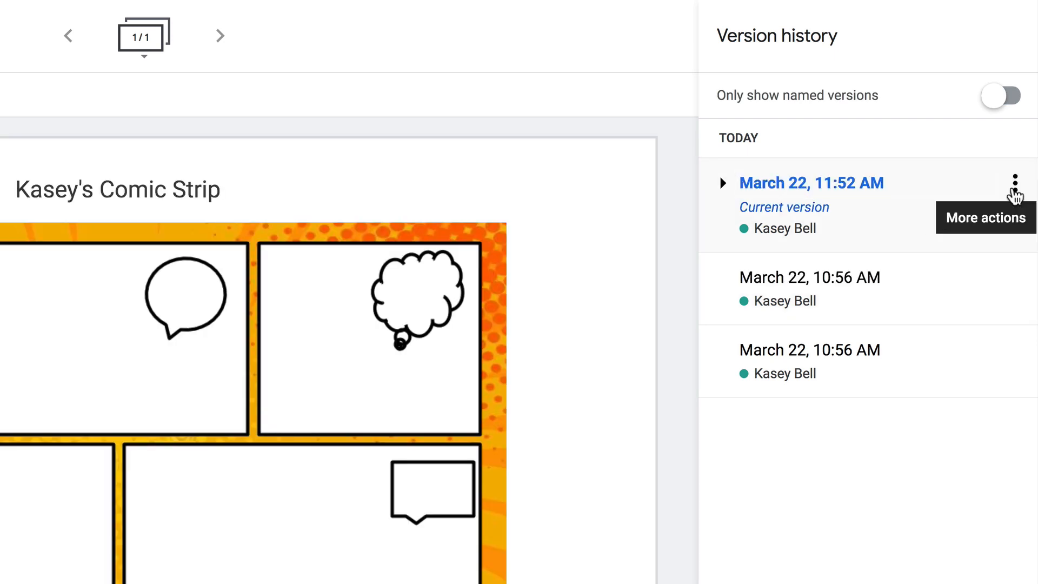
left_click(1013, 184)
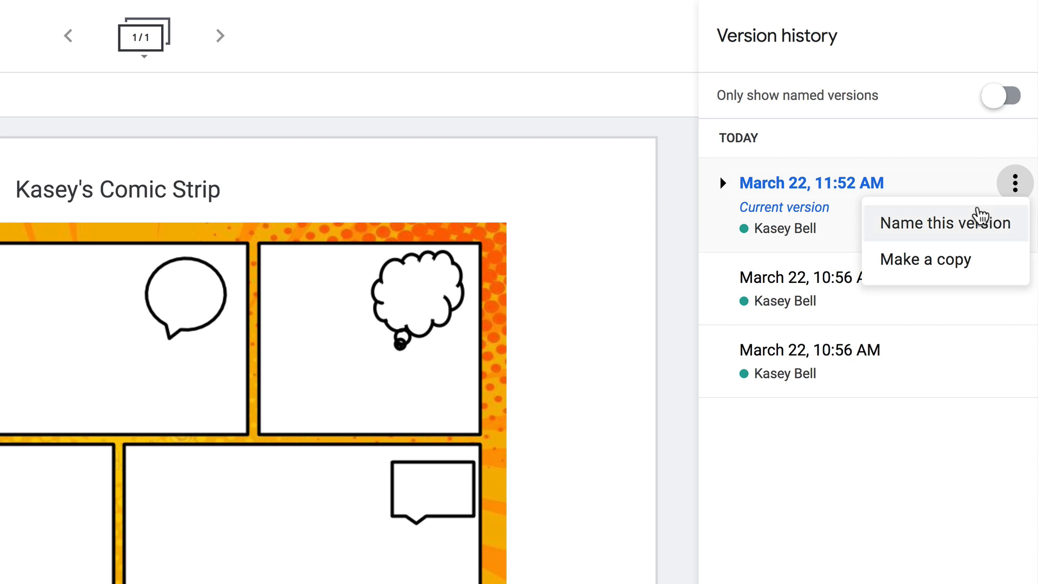
mouse_move(947, 263)
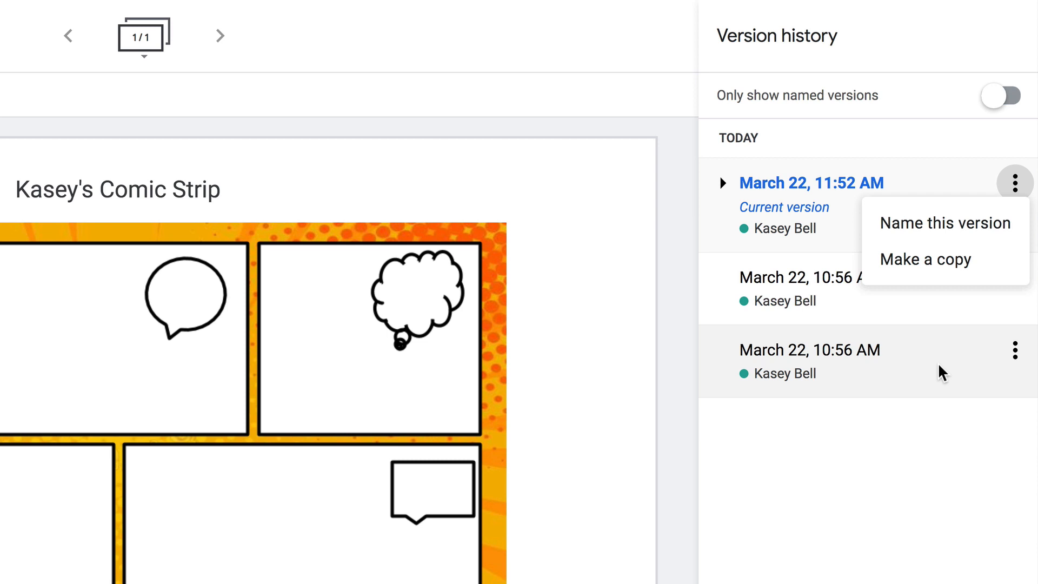
Step: Preview the 10:56 AM version, then return to the 11:52 AM current comic strip
left_click(1014, 350)
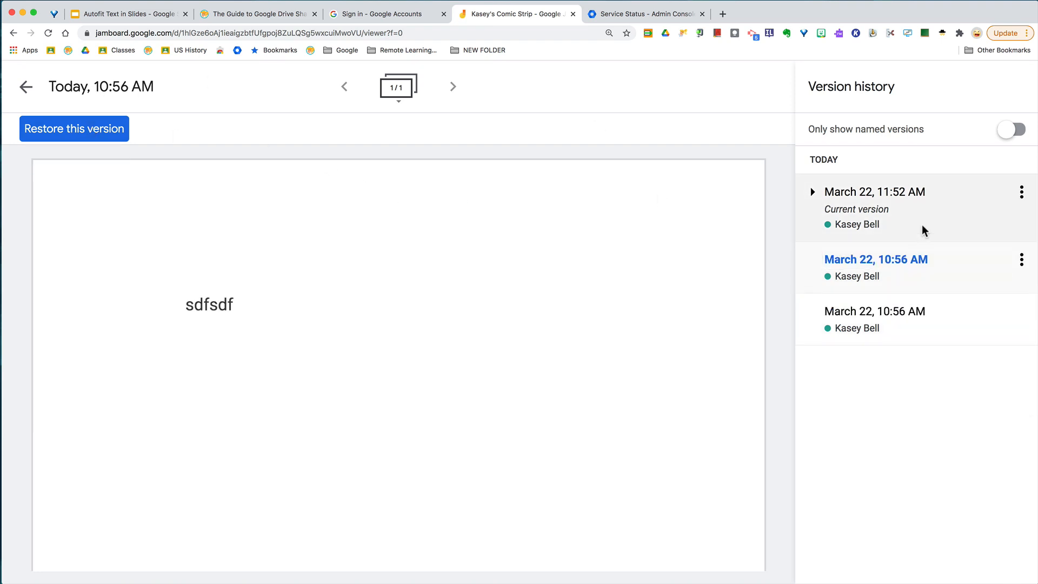
left_click(875, 192)
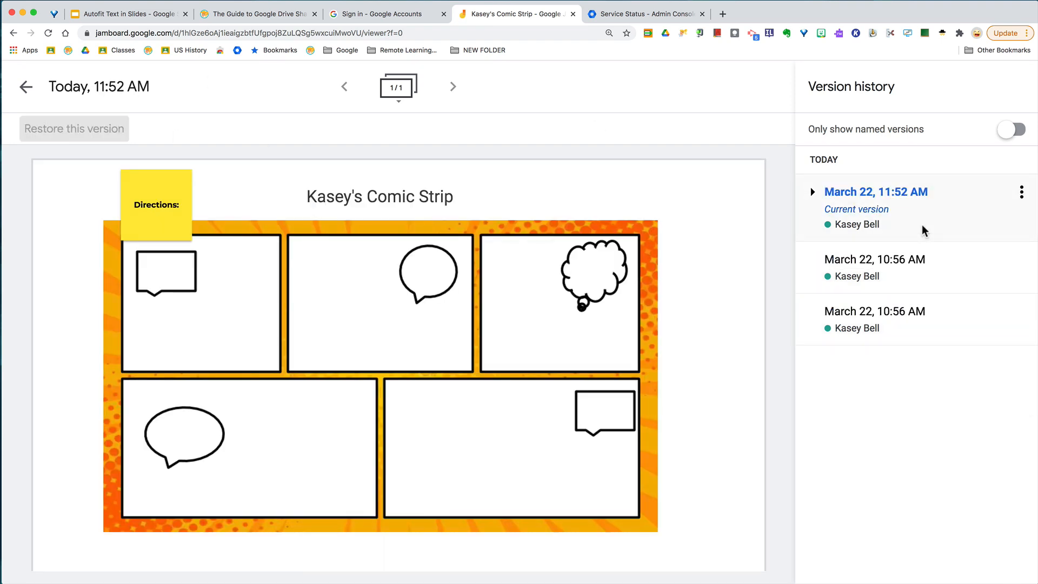
mouse_move(676, 252)
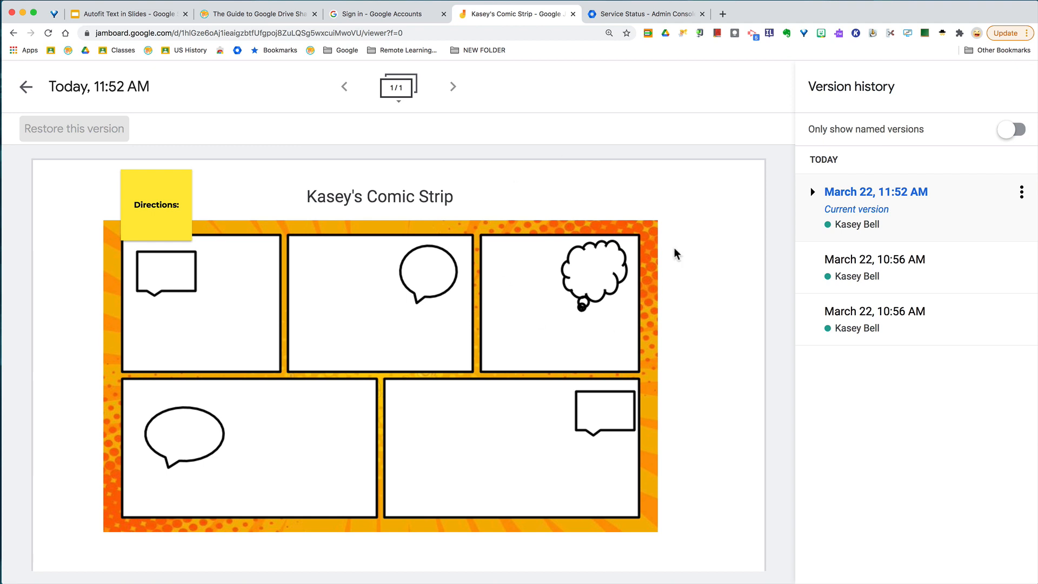
mouse_move(850, 239)
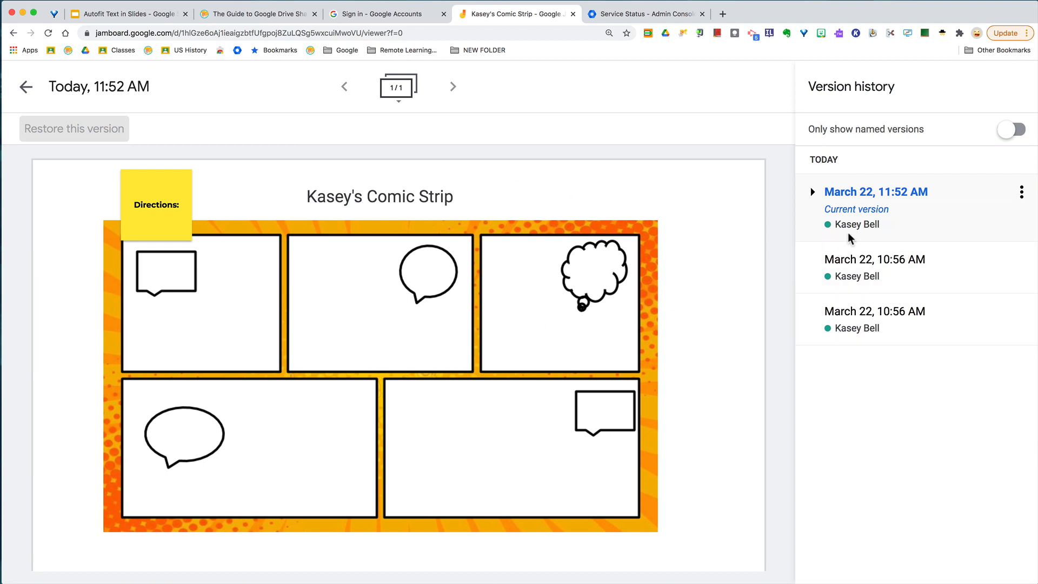
mouse_move(880, 234)
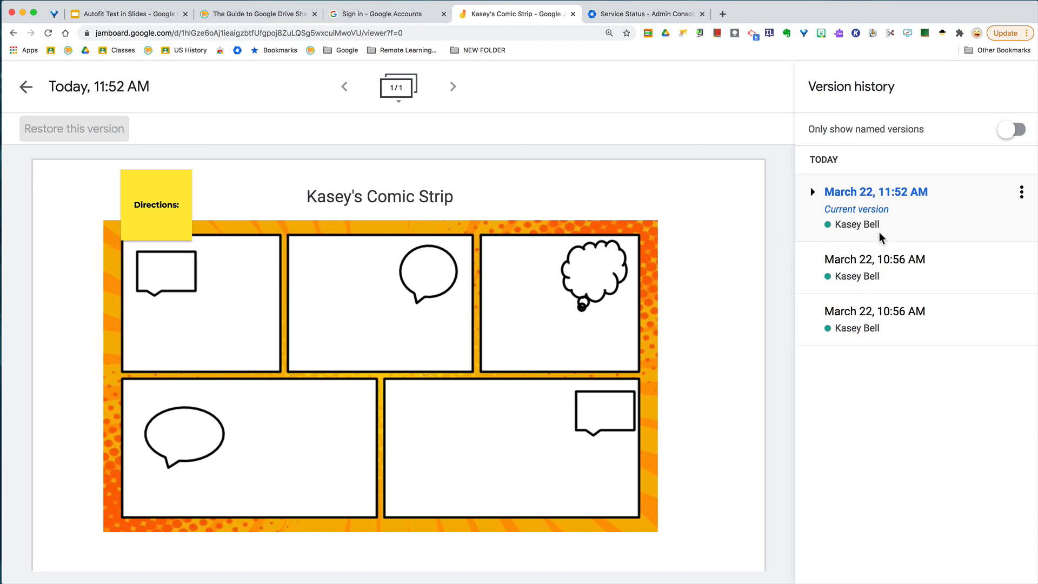
mouse_move(955, 326)
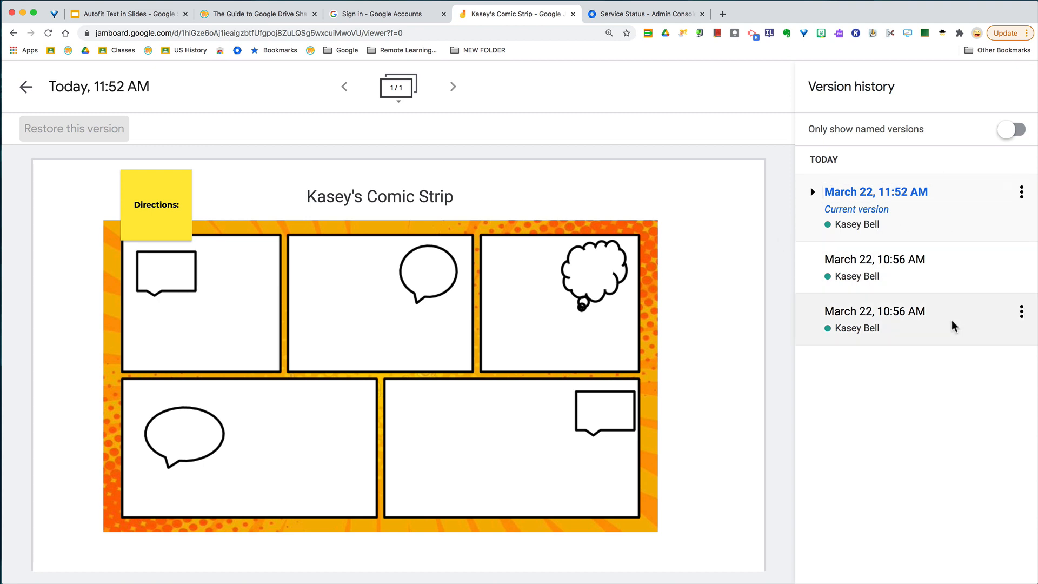